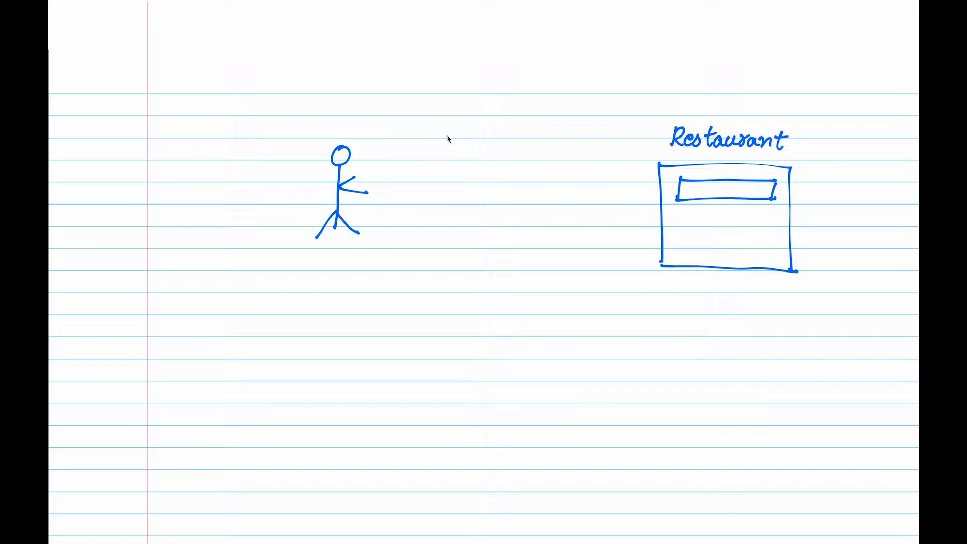
mouse_move(442, 138)
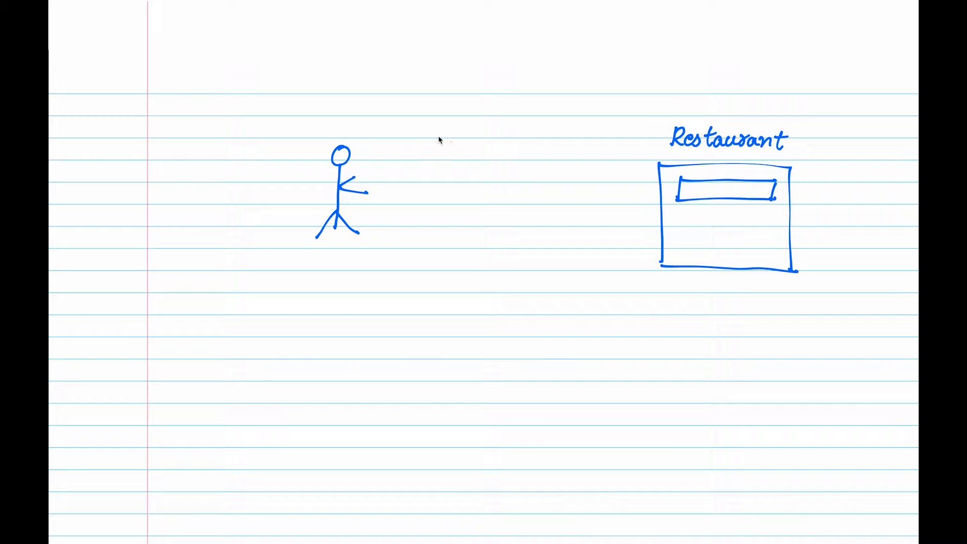
- Draw the Greet arrow from the Restaurant box leftward to the stick figure
left_click_drag(586, 163, 407, 166)
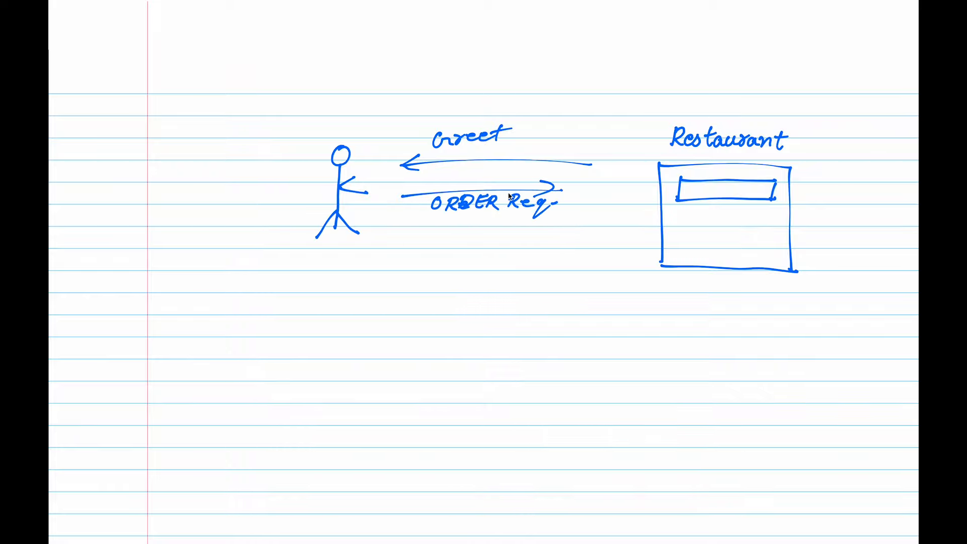
mouse_move(476, 91)
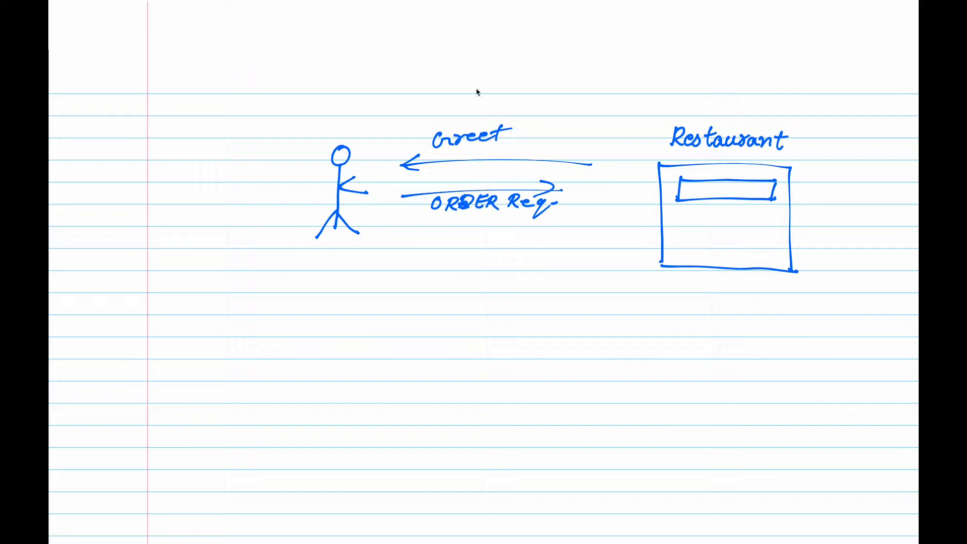
- Write the 'ORDER Ready' label for the arrow back to the stick figure
type("ORDER Ready")
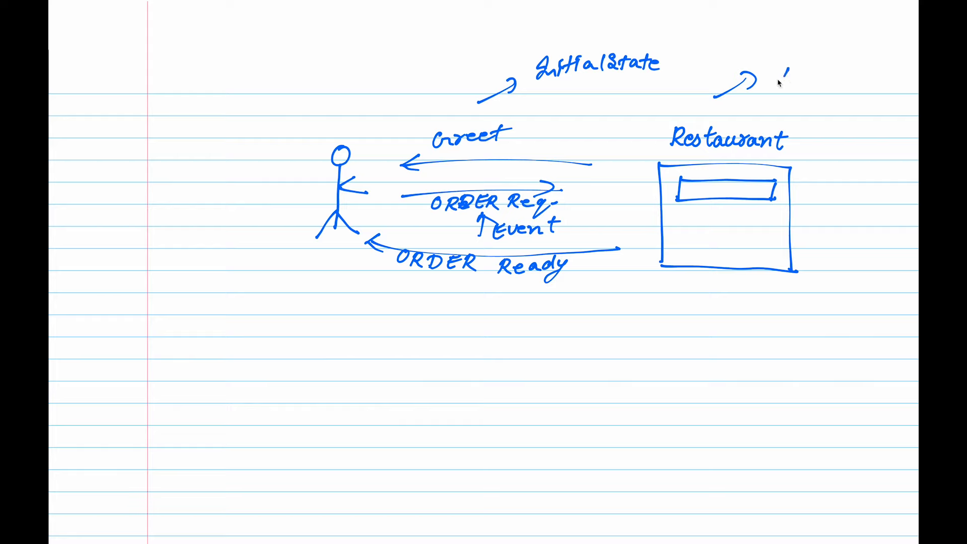